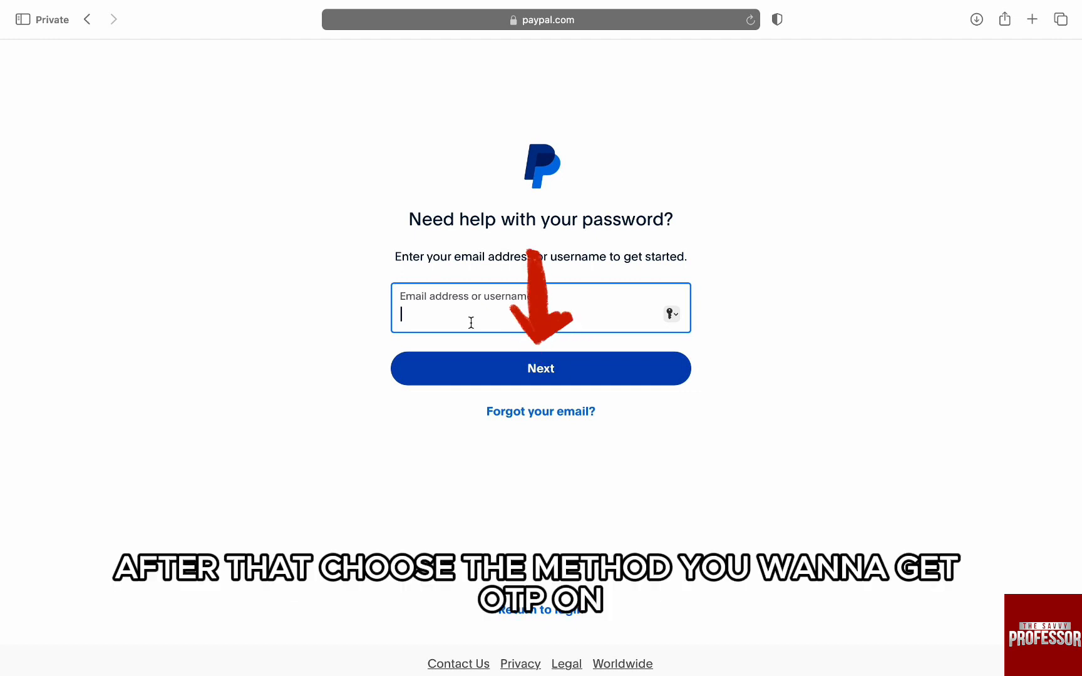
# Submit the account email for password reset and request the security code by email
pyautogui.click(541, 368)
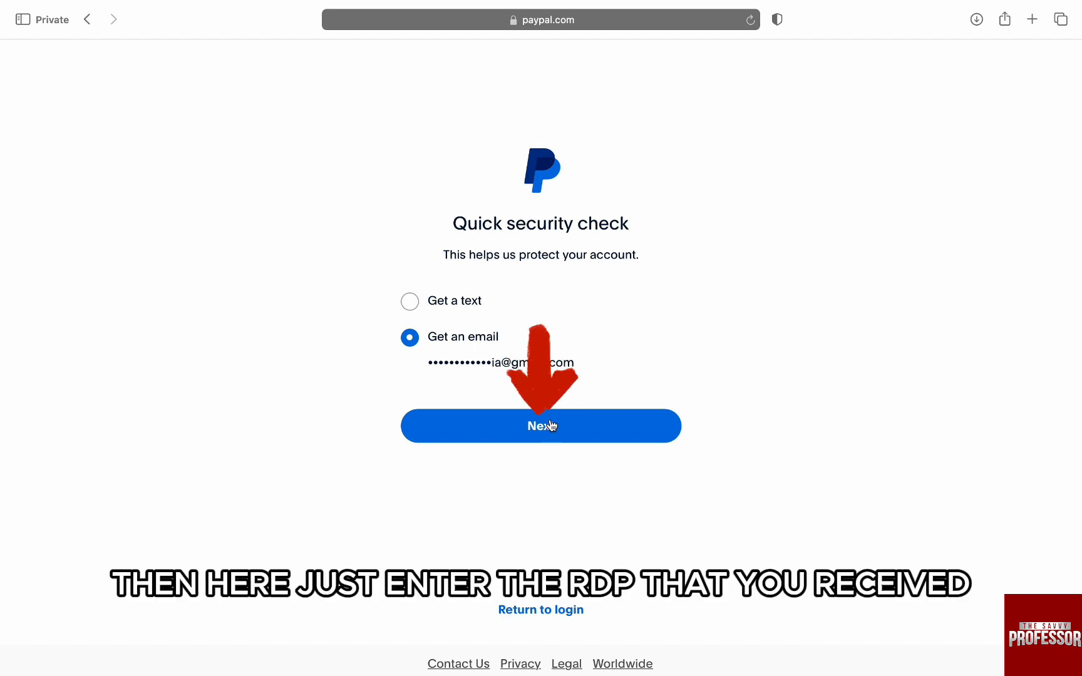
pyautogui.click(541, 425)
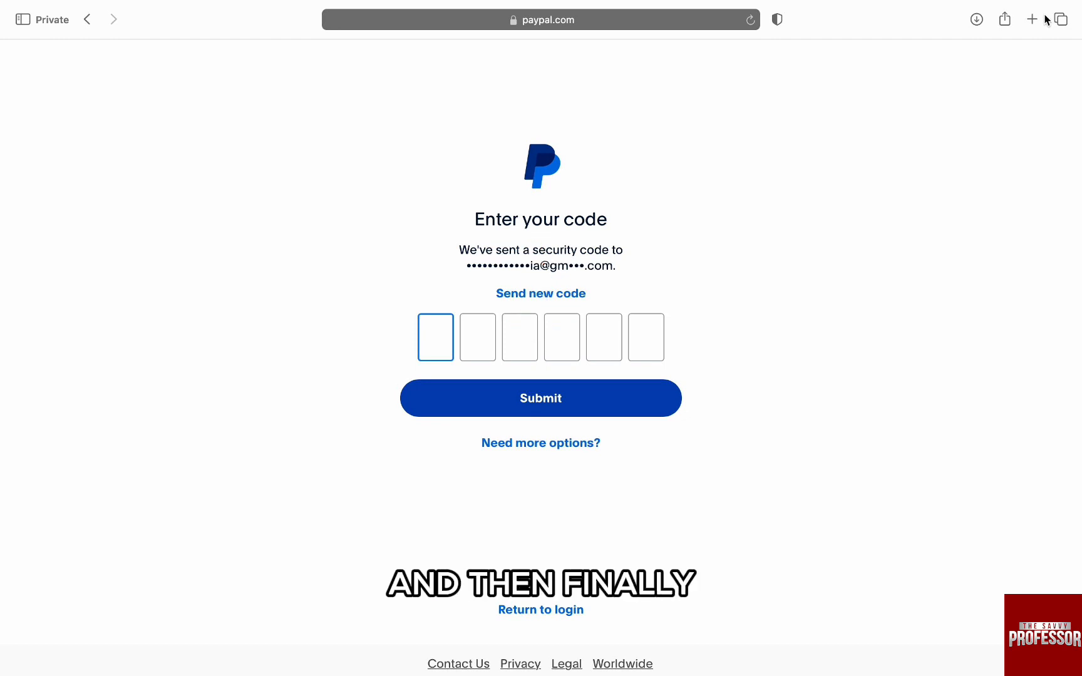
# Enter the six-digit emailed security code and submit it for verification
pyautogui.click(541, 398)
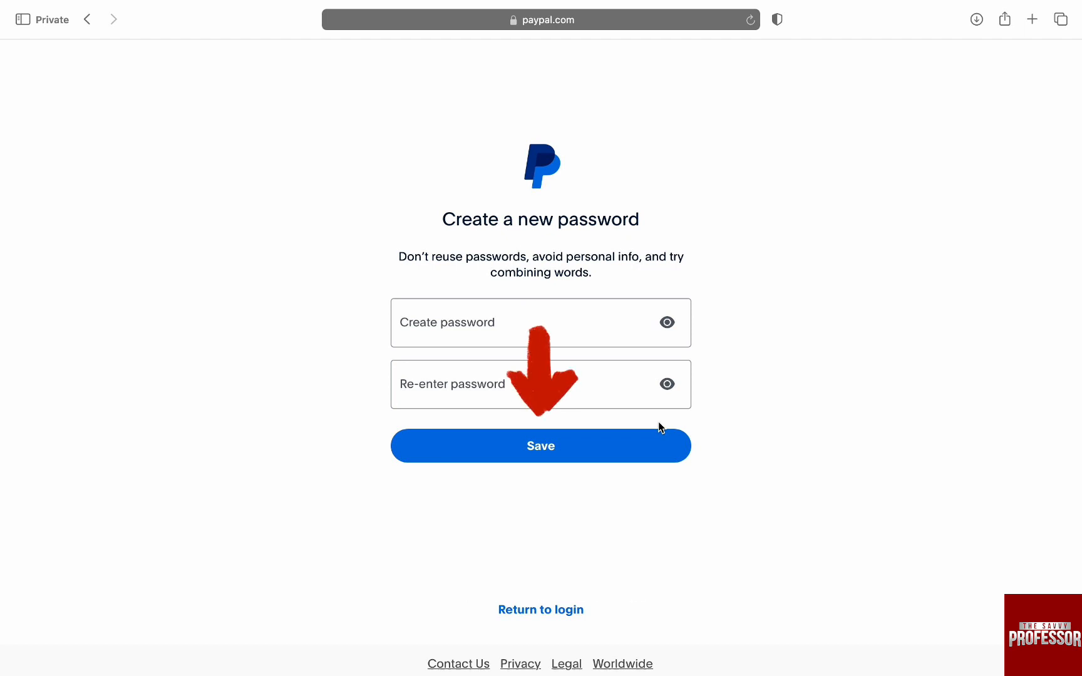
# Save the new password entered in both fields, landing on the account dashboard
pyautogui.click(541, 446)
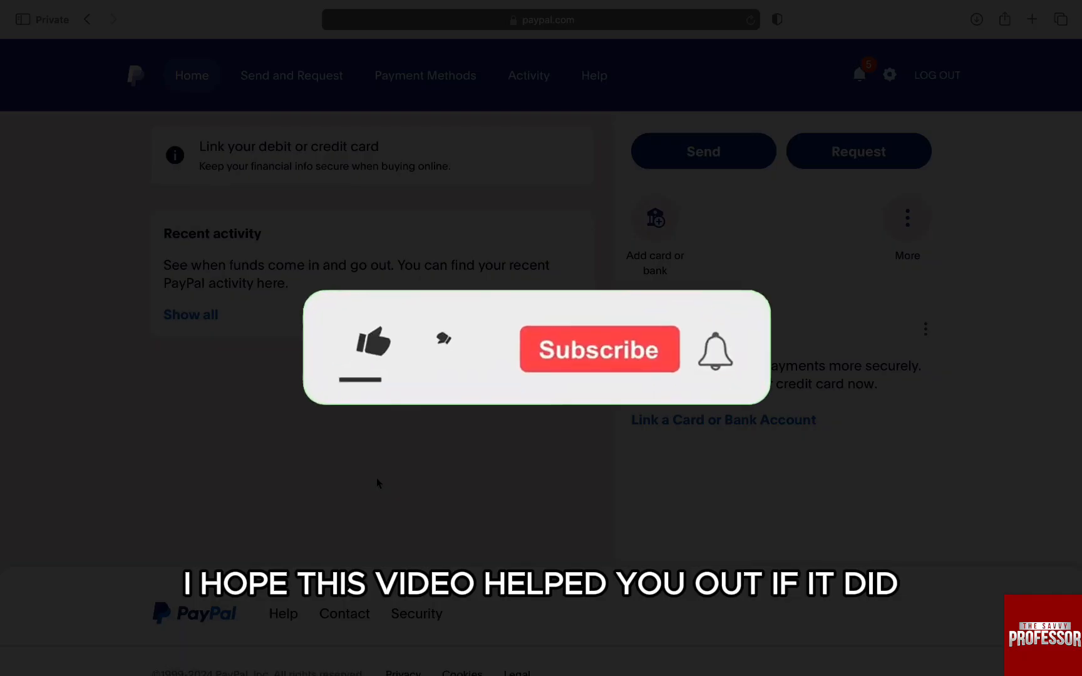
pyautogui.click(373, 350)
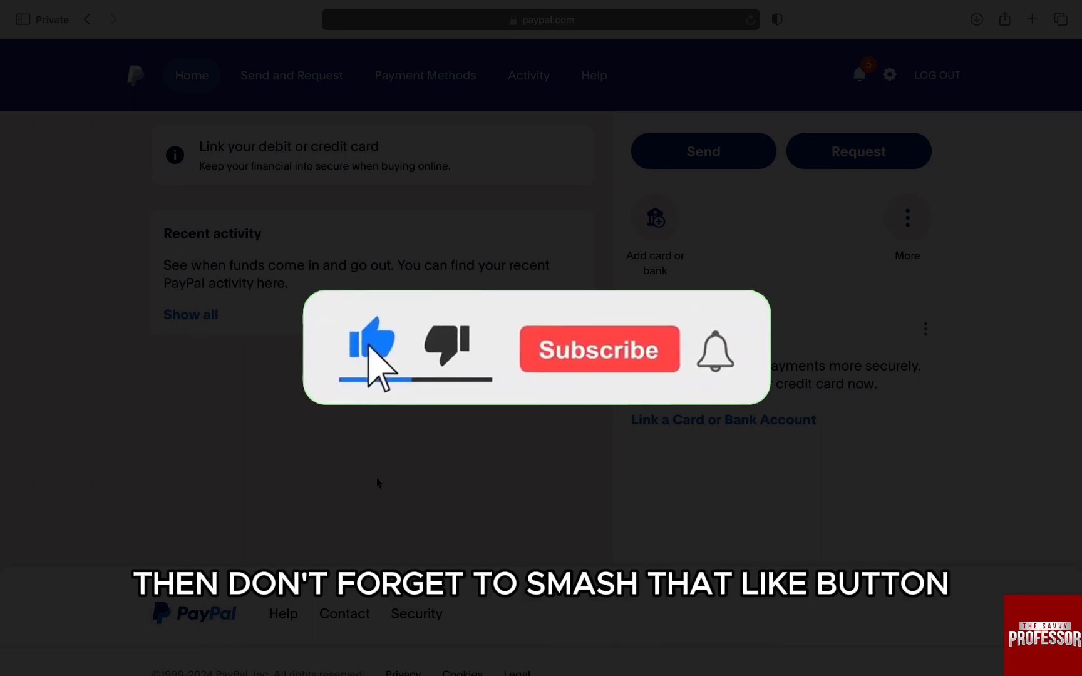
pyautogui.click(600, 350)
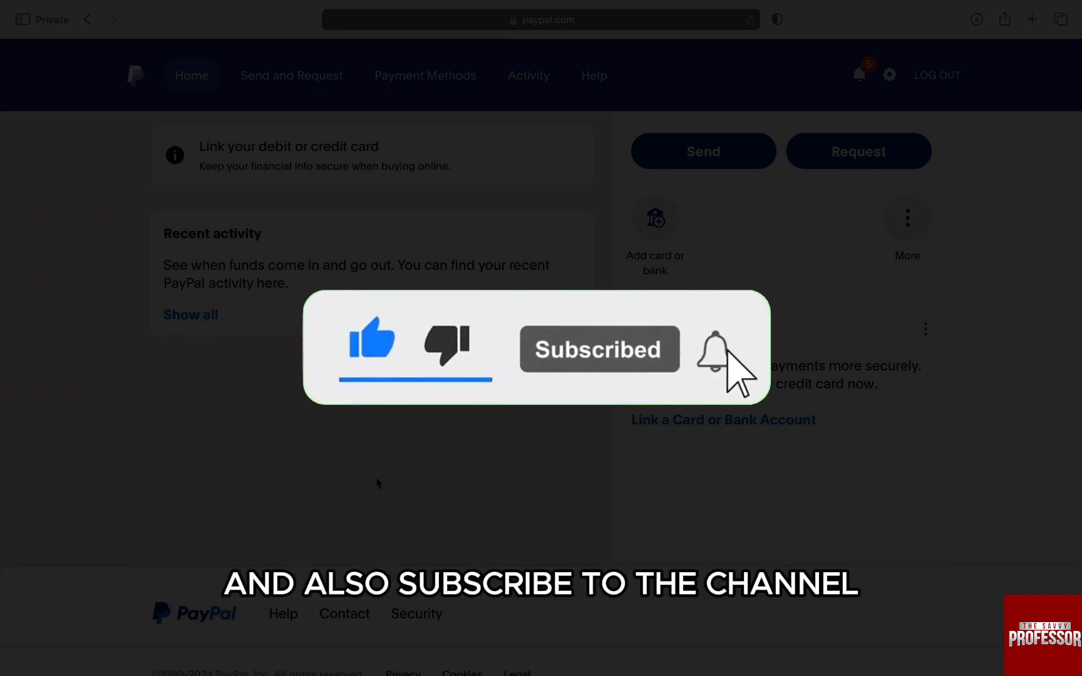